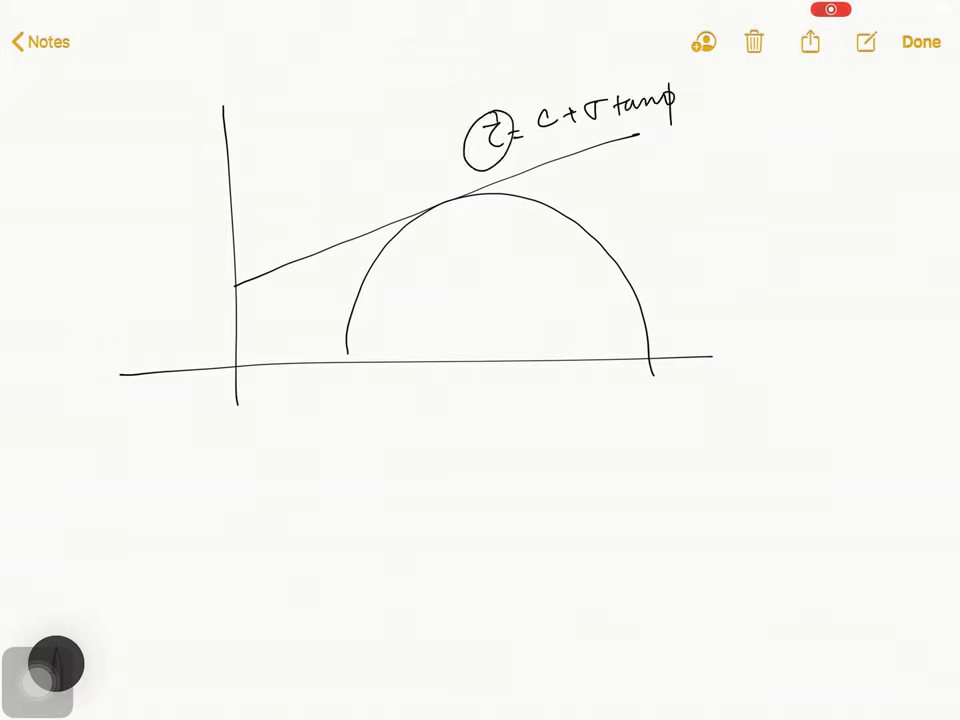
Circle and tick c and φ in the strength equation, and ring the Mohr diagram.
drag(540, 118, 560, 112)
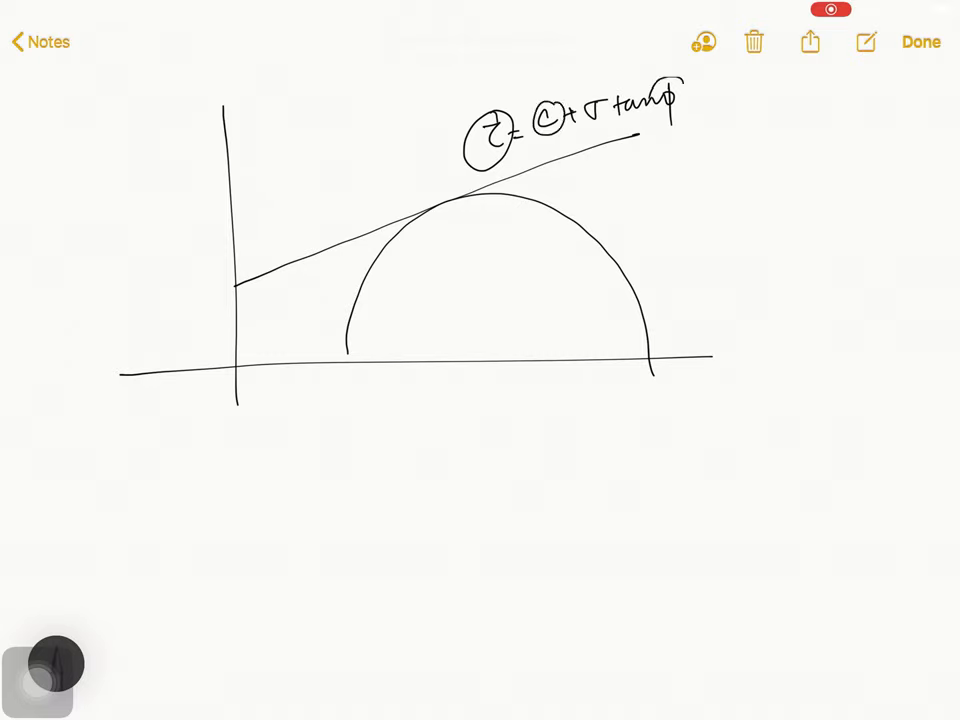
drag(665, 90, 665, 118)
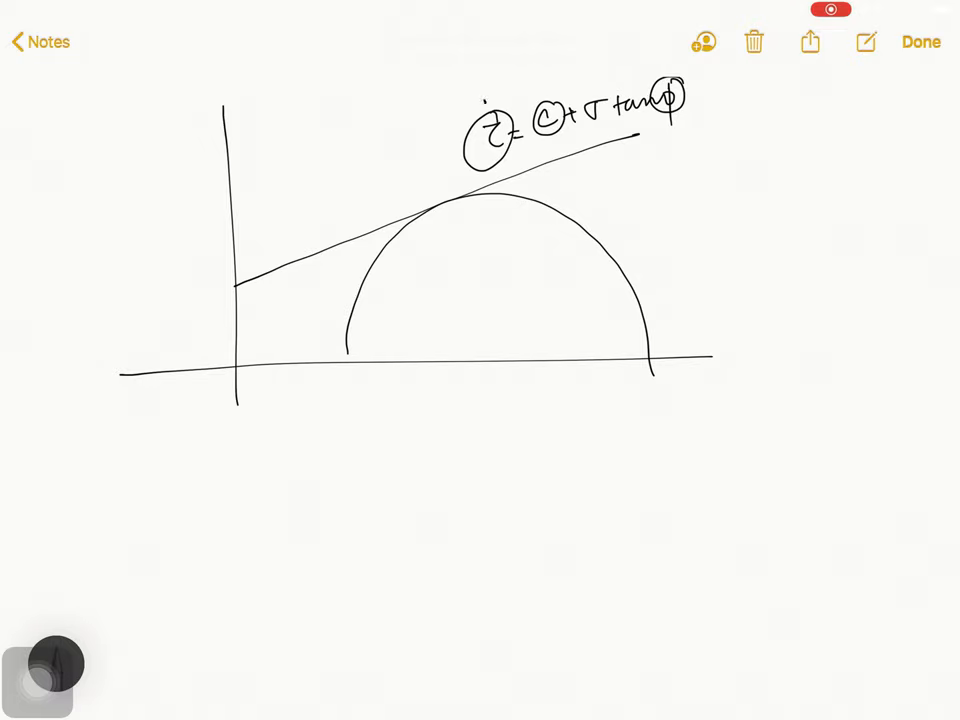
drag(280, 360, 635, 205)
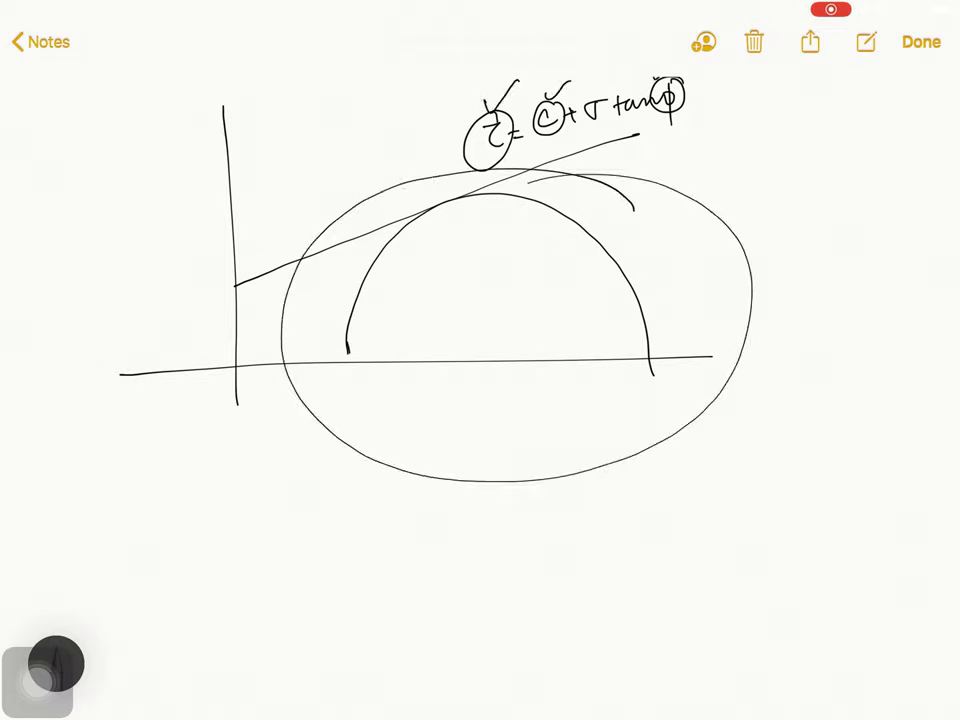
Label the circle's left end σ1, right end σ3, and mark its centre.
drag(335, 370, 355, 390)
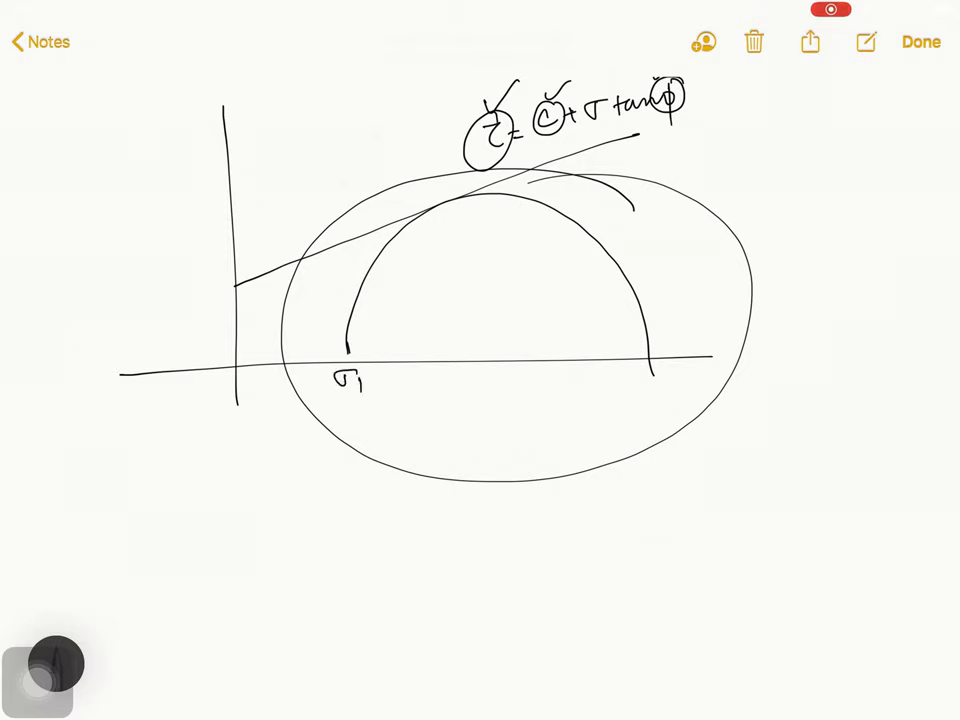
drag(655, 375, 670, 400)
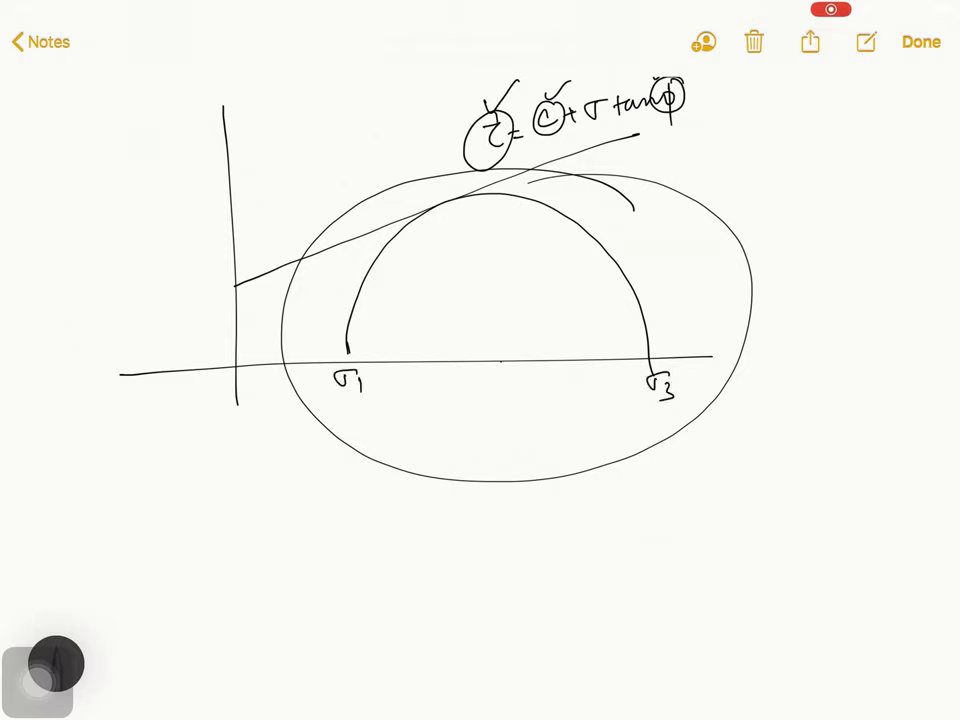
drag(495, 355, 505, 395)
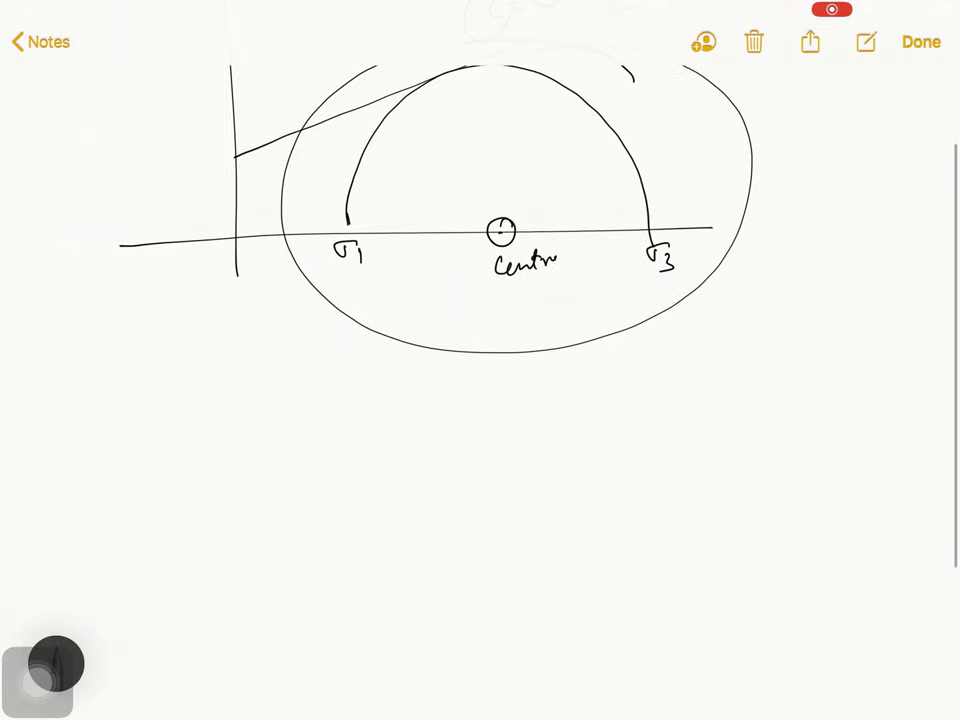
Handwrite 'Which test' under the Mohr circle diagram and circle it.
text(Wh)
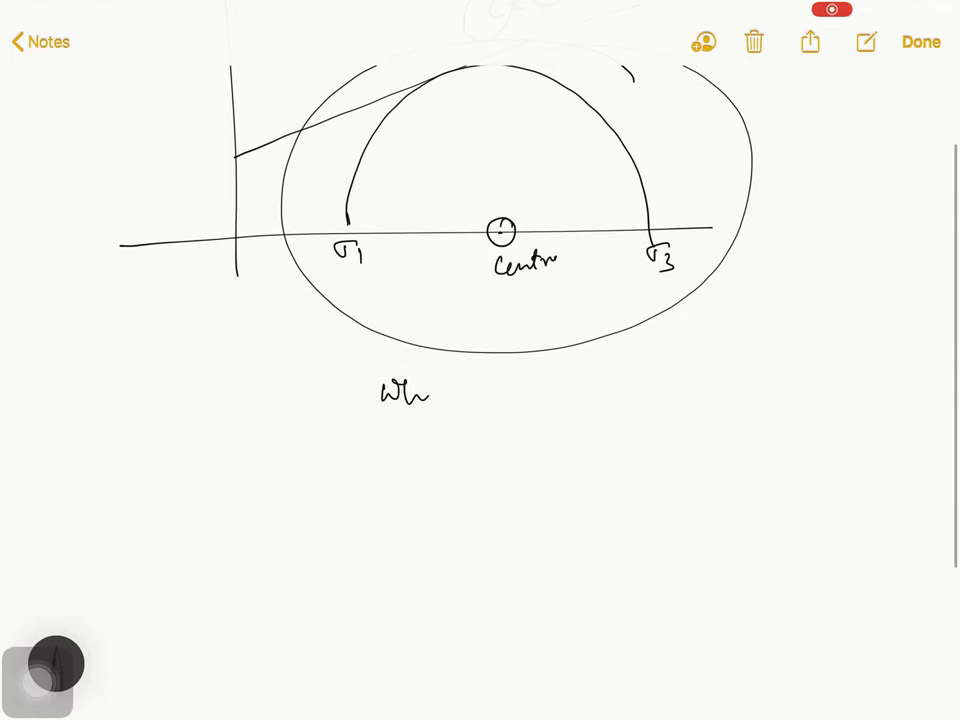
text(Which test)
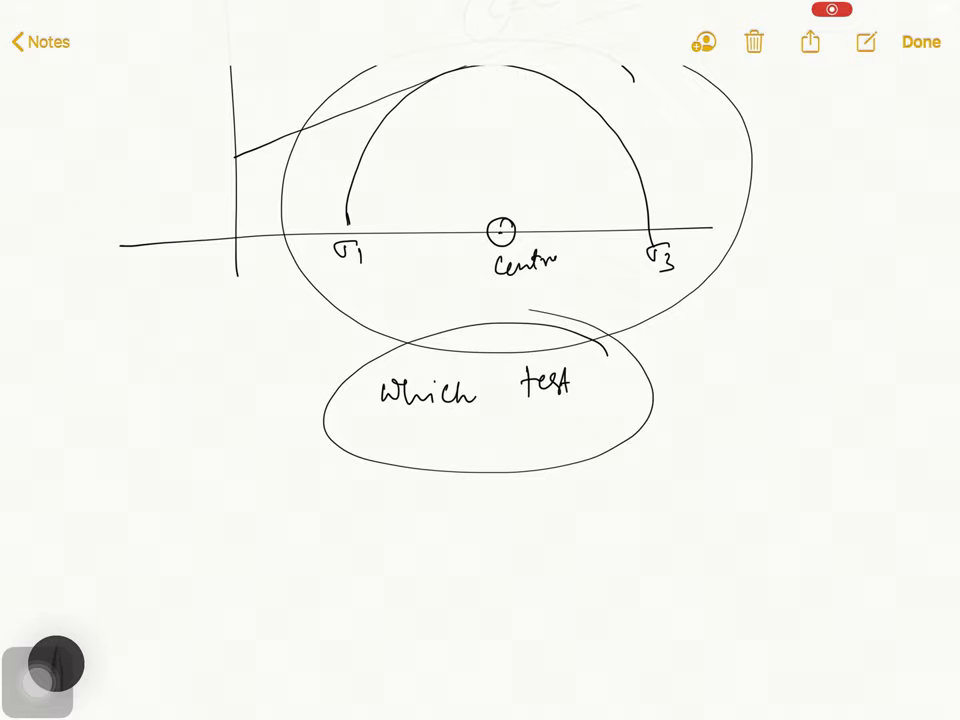
scroll(down, 3)
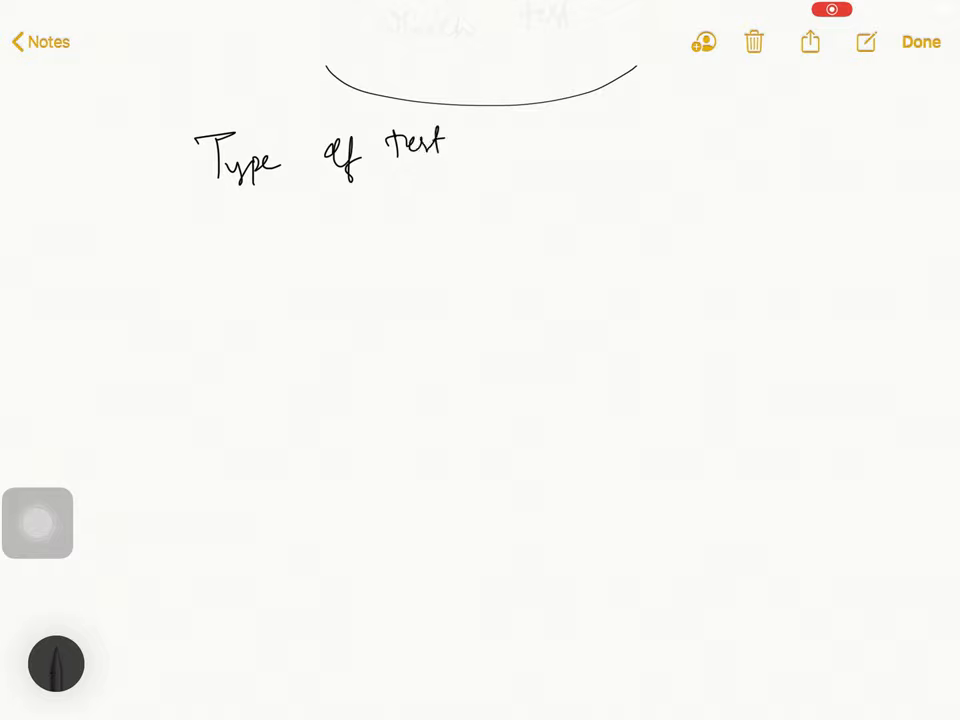
Write and underline 'Type of test for SS of soil' with two branch arrows.
drag(485, 145, 530, 145)
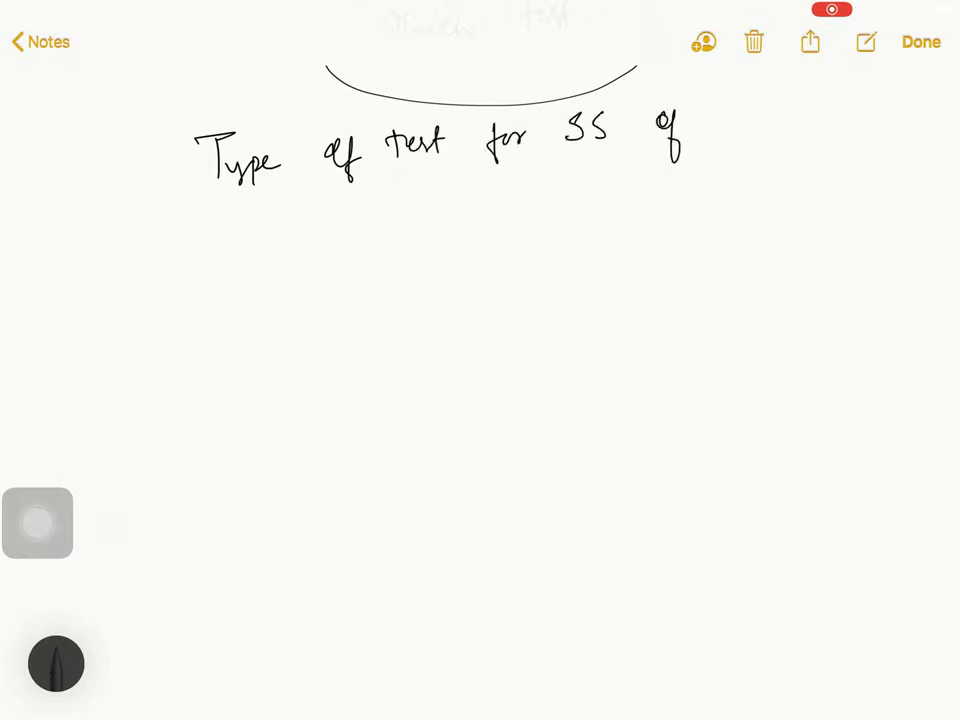
drag(700, 120, 760, 140)
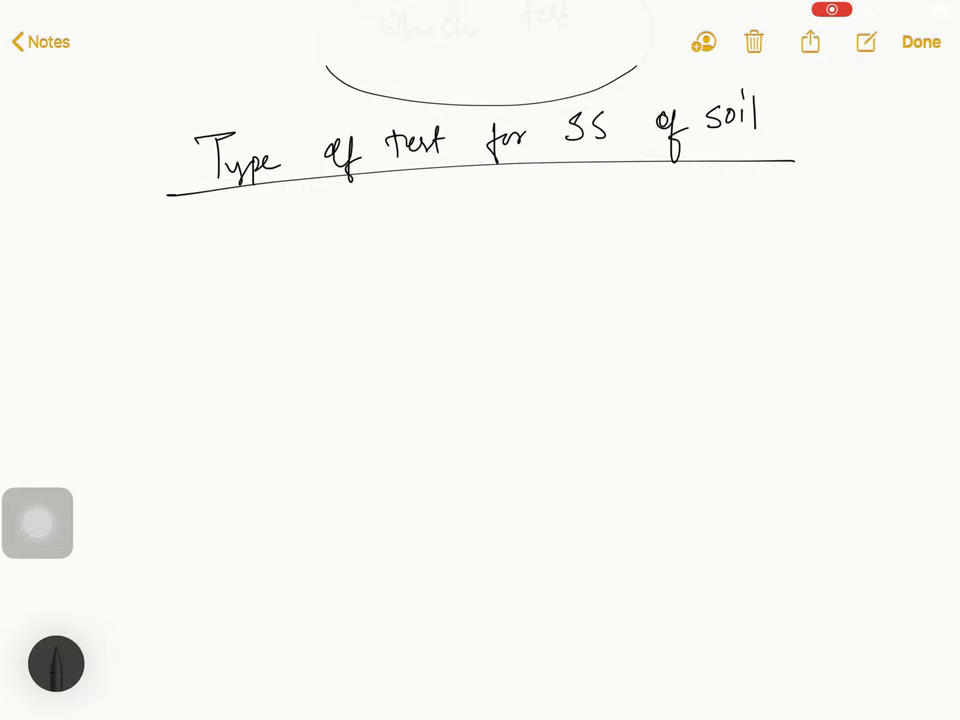
drag(450, 170, 258, 275)
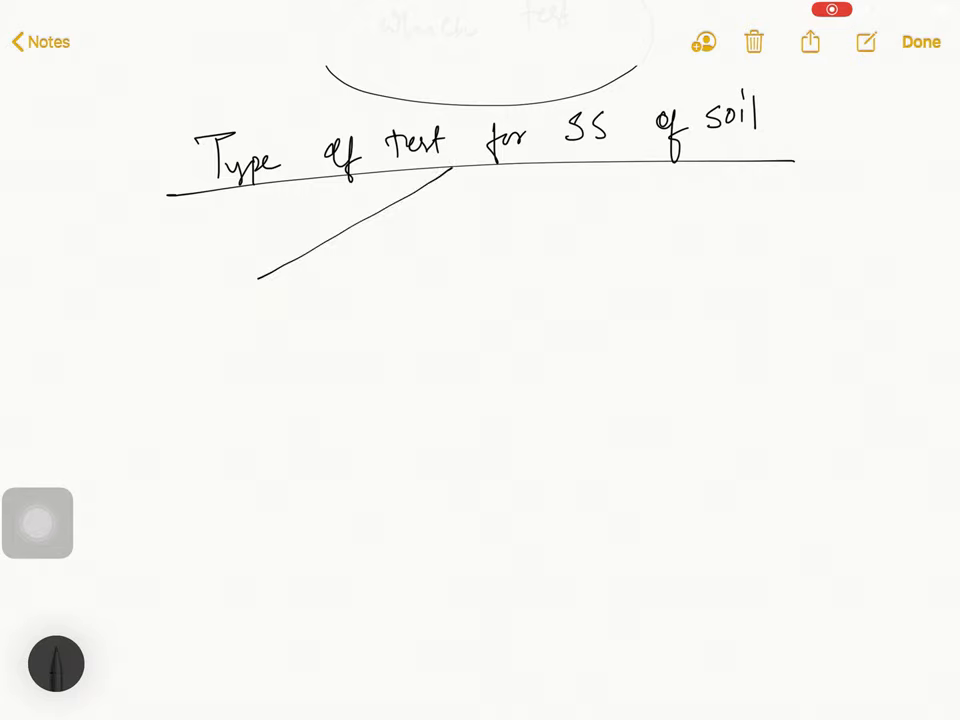
drag(450, 175, 750, 240)
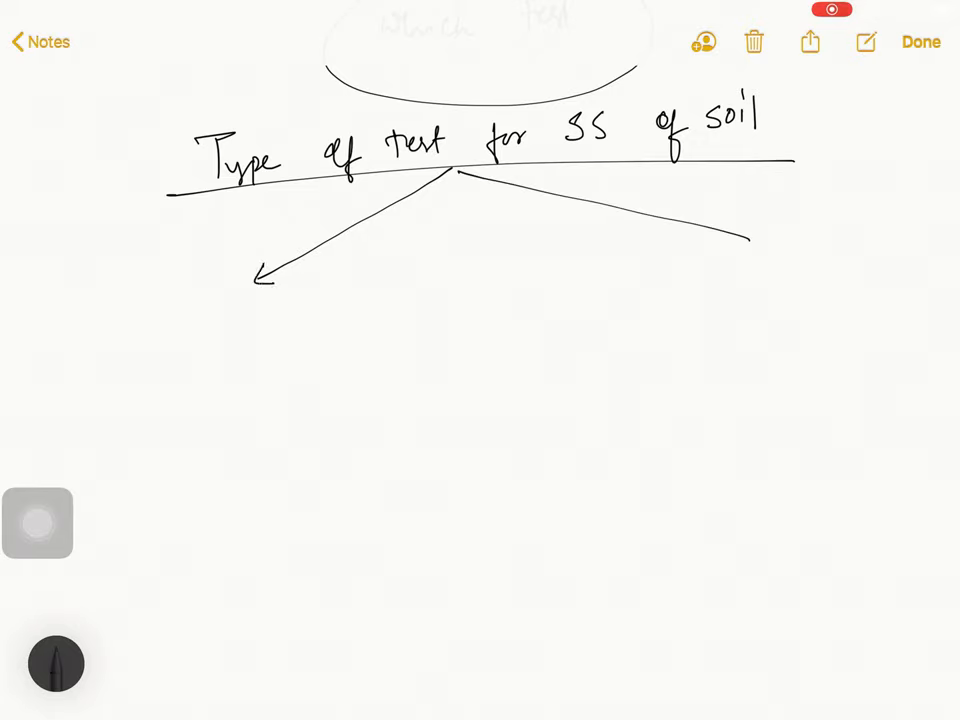
Write and box 'Lab Test' on the left branch, and write 'Drainage' on the right.
drag(130, 295, 137, 315)
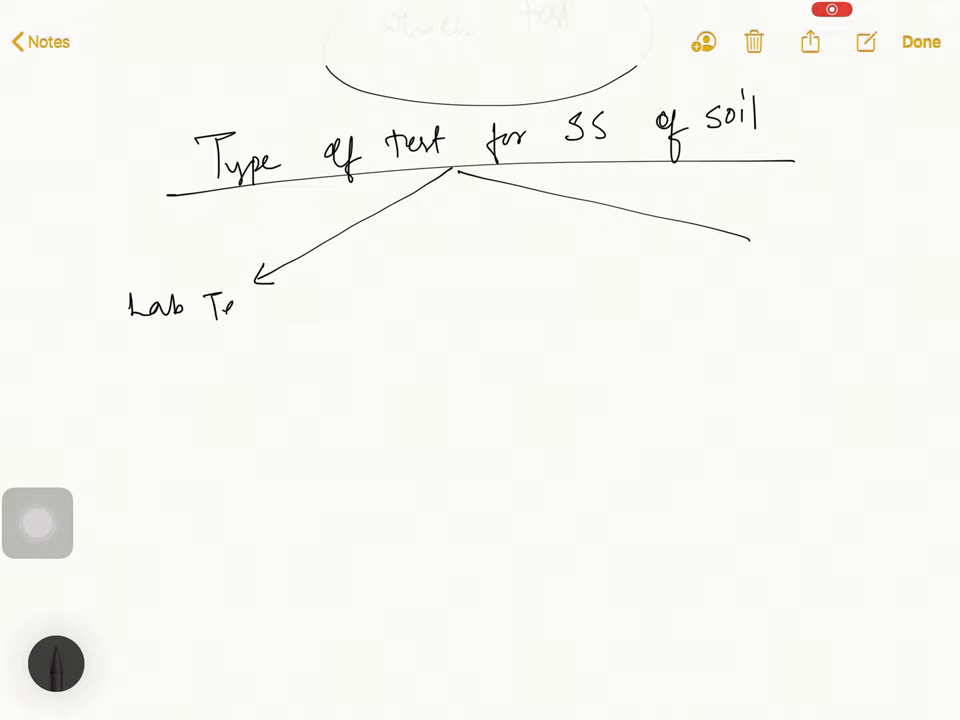
drag(230, 310, 290, 320)
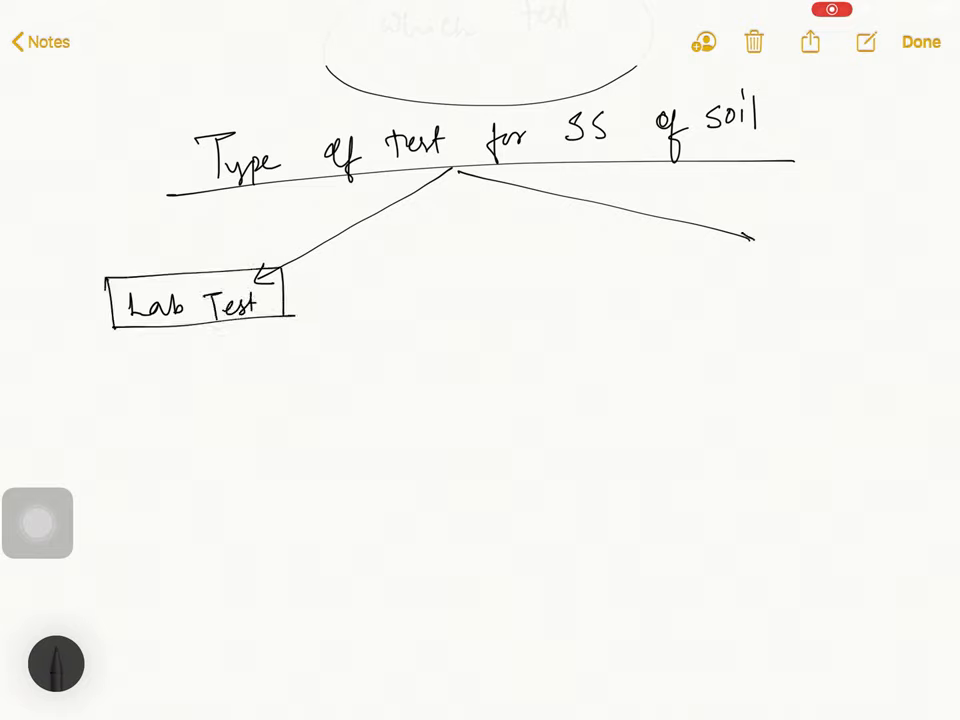
text(Dr)
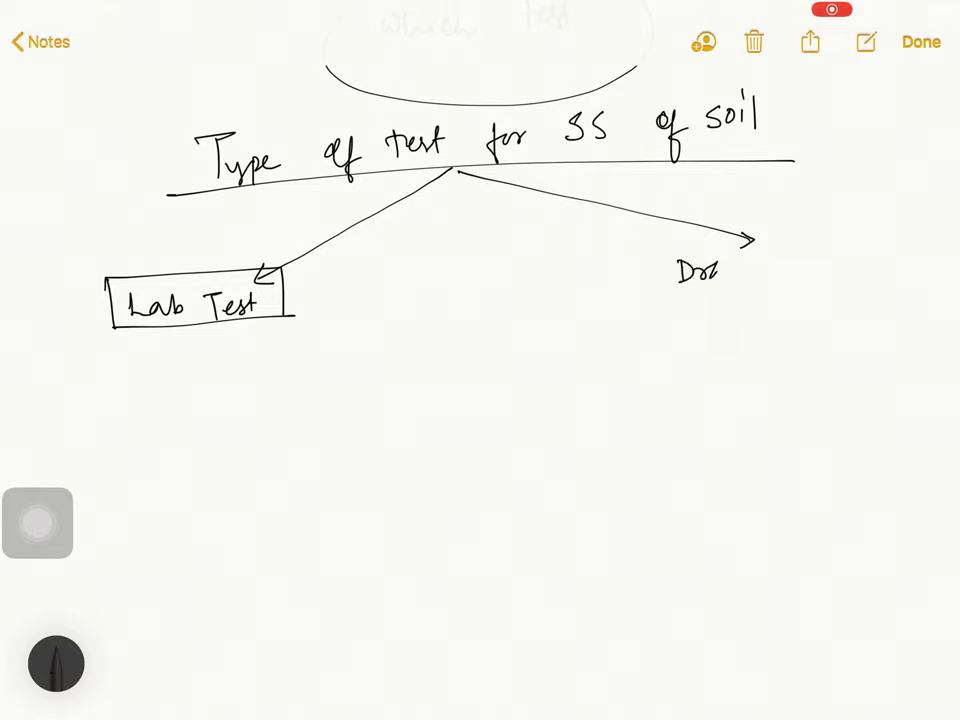
text(Drainage condition)
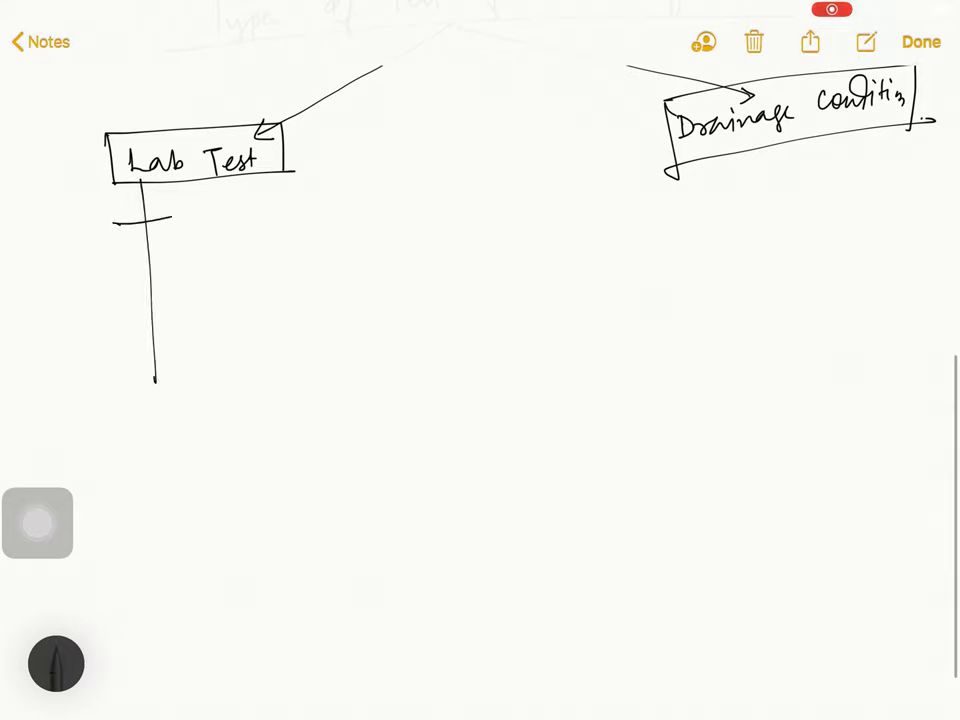
List direct, triaxial, unconfined and vane shear tests on arrows under Lab Test.
drag(115, 217, 210, 210)
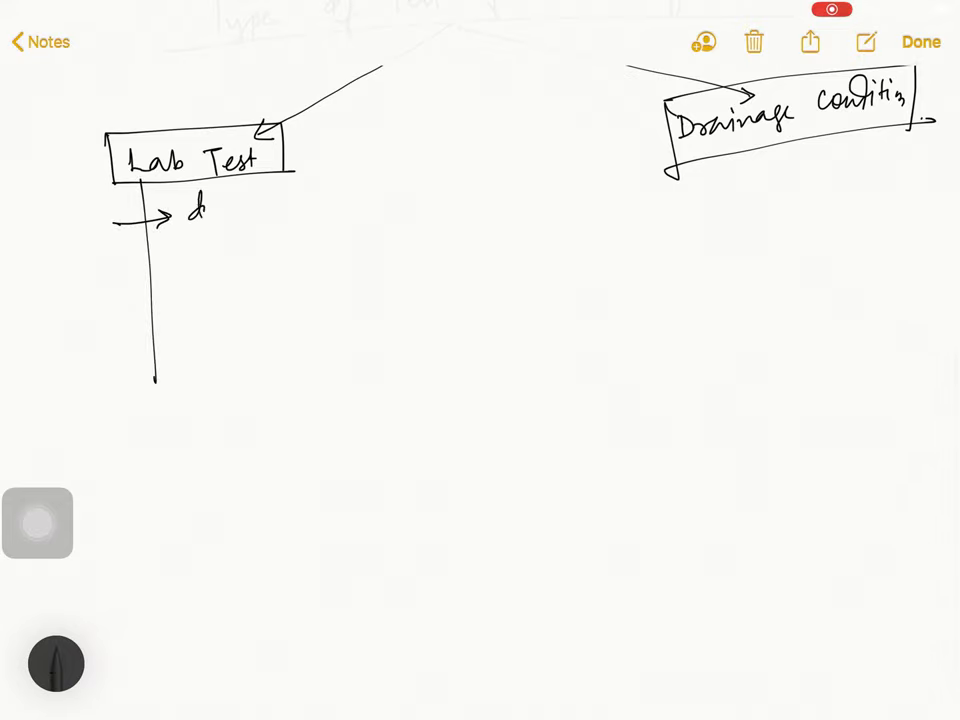
text(direct shear test)
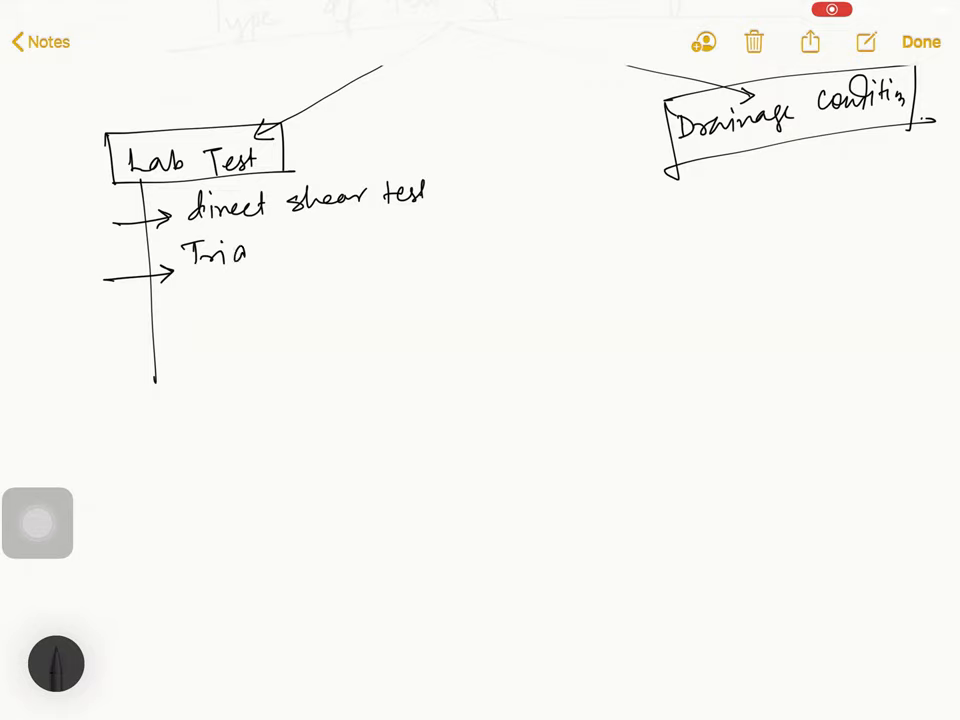
text(axial shear test)
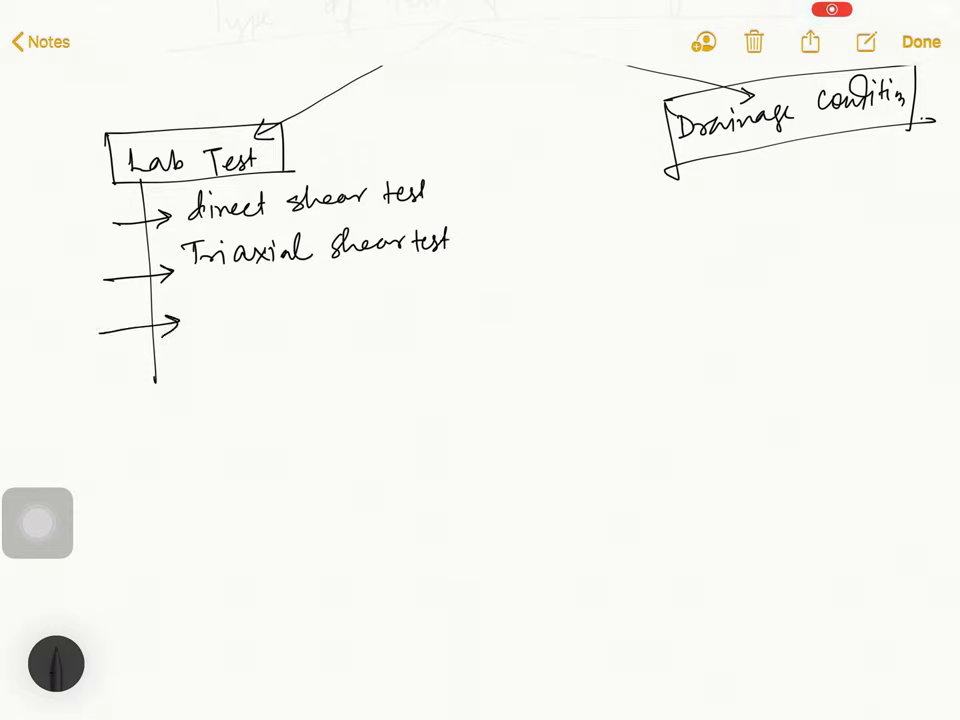
text(uncor)
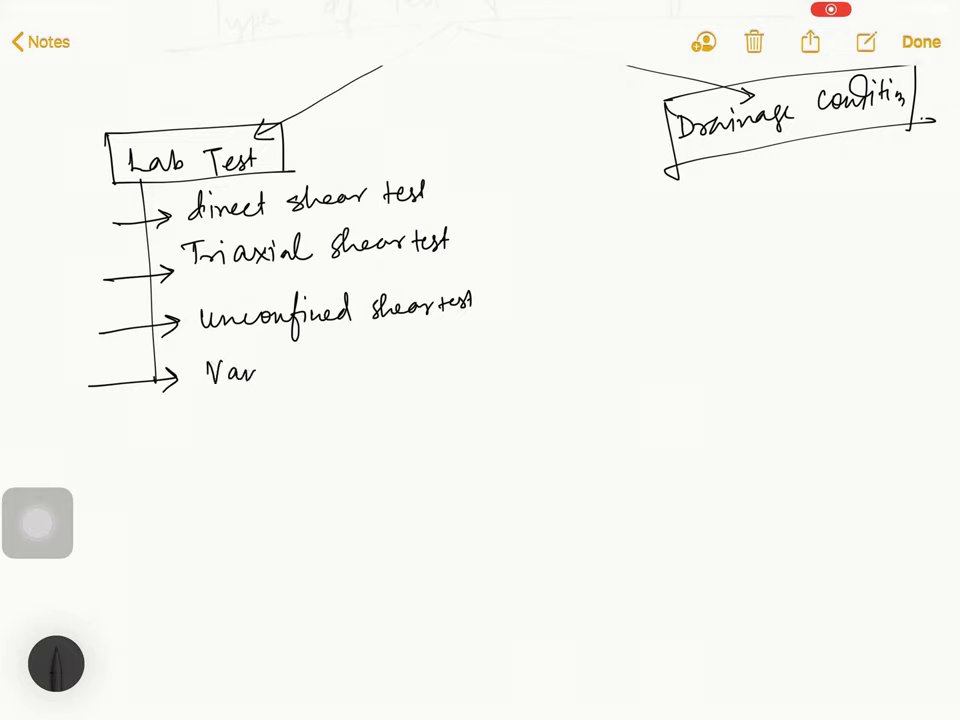
text(Vane Shear test)
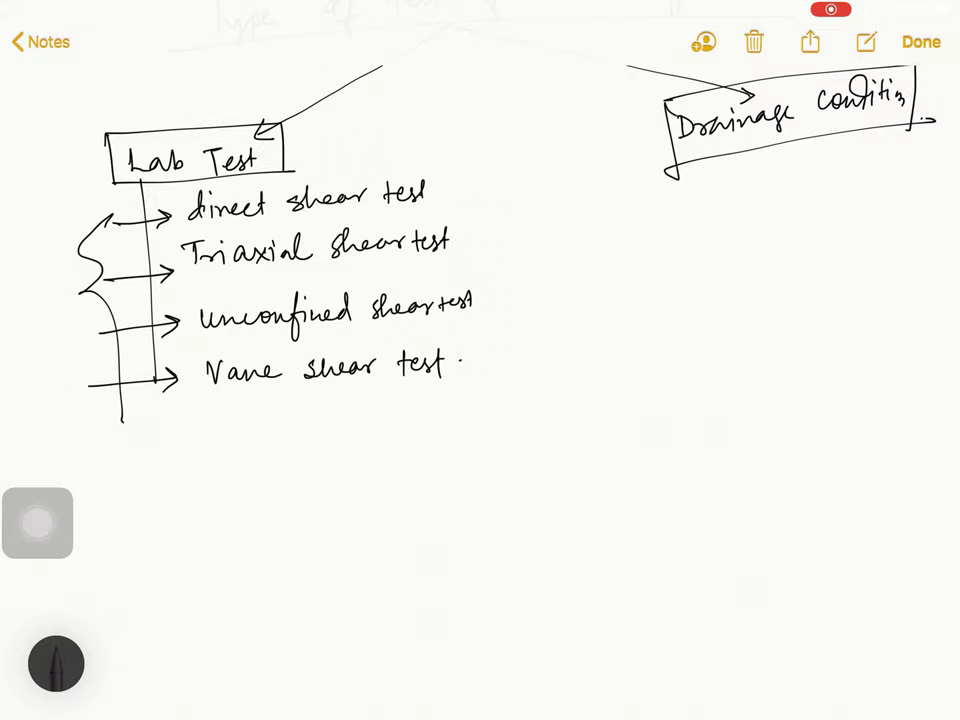
drag(285, 175, 350, 150)
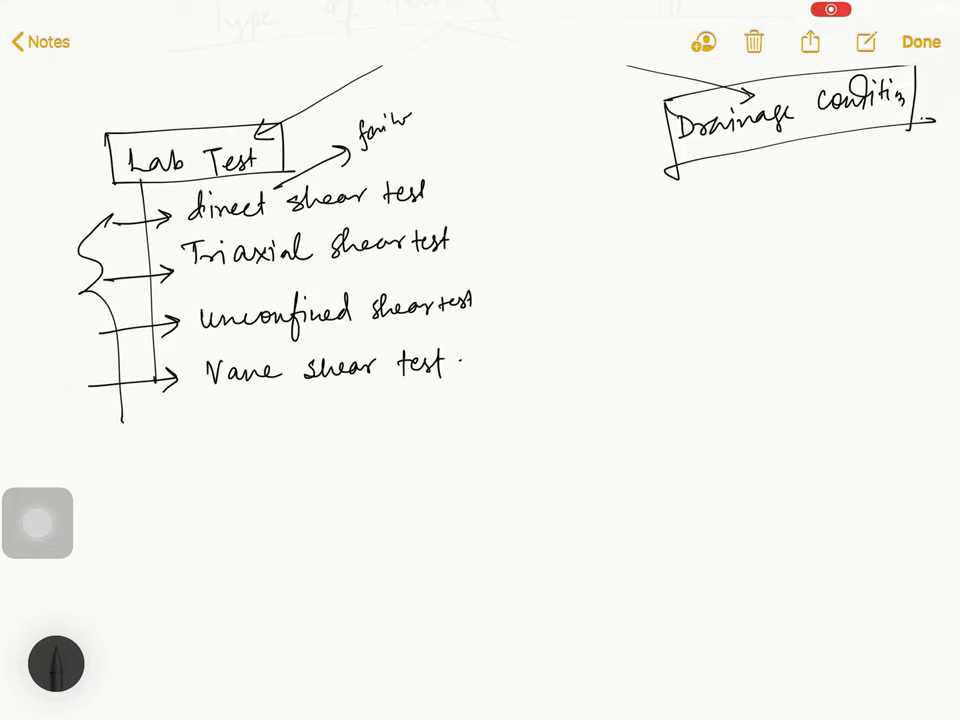
Note 'failure plane' and 'Limitation' by direct shear test, and box Triaxial shear test.
text(plane)
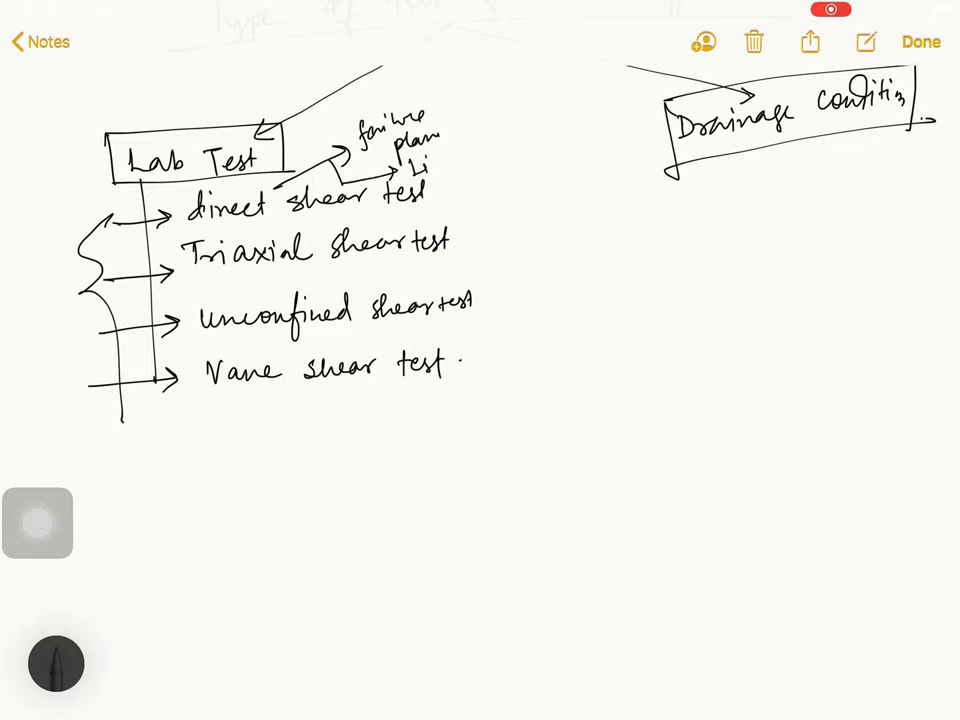
text(Limition.)
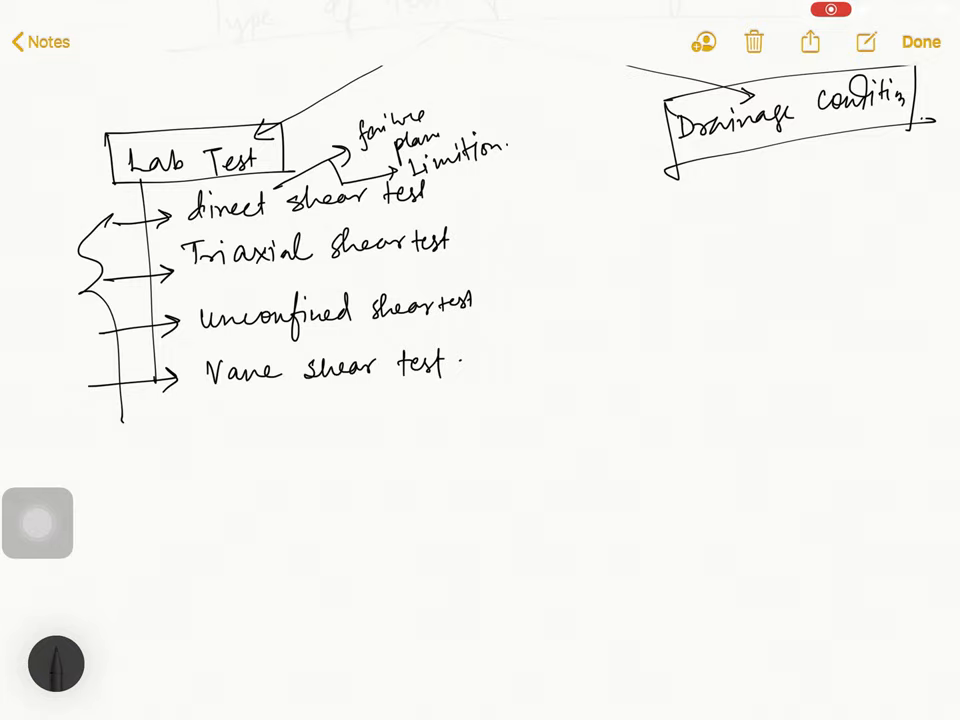
drag(175, 225, 460, 280)
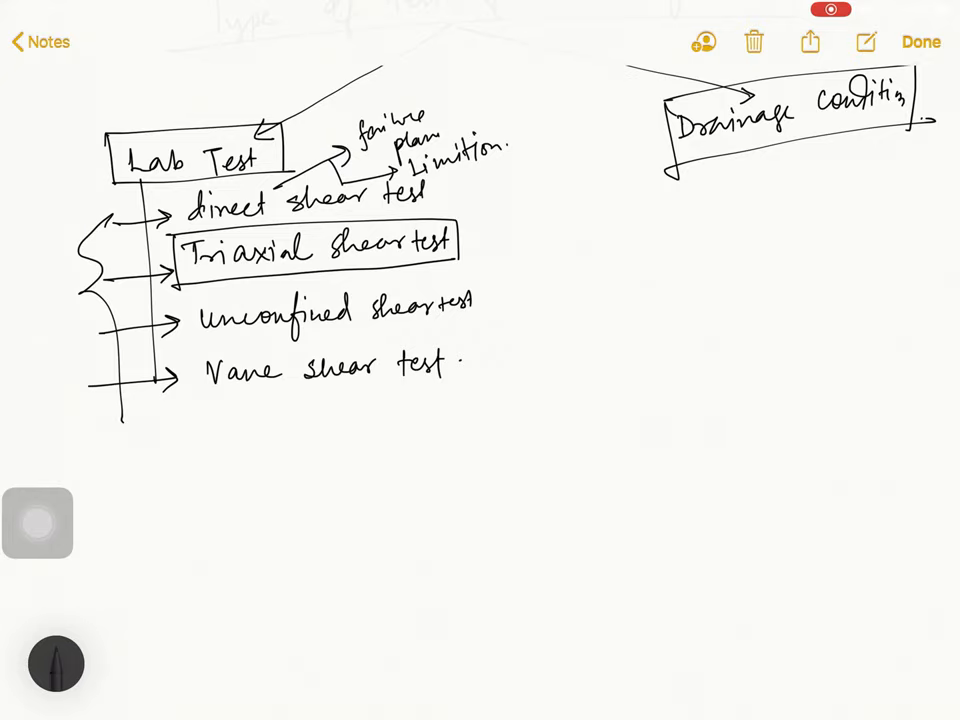
drag(455, 240, 485, 240)
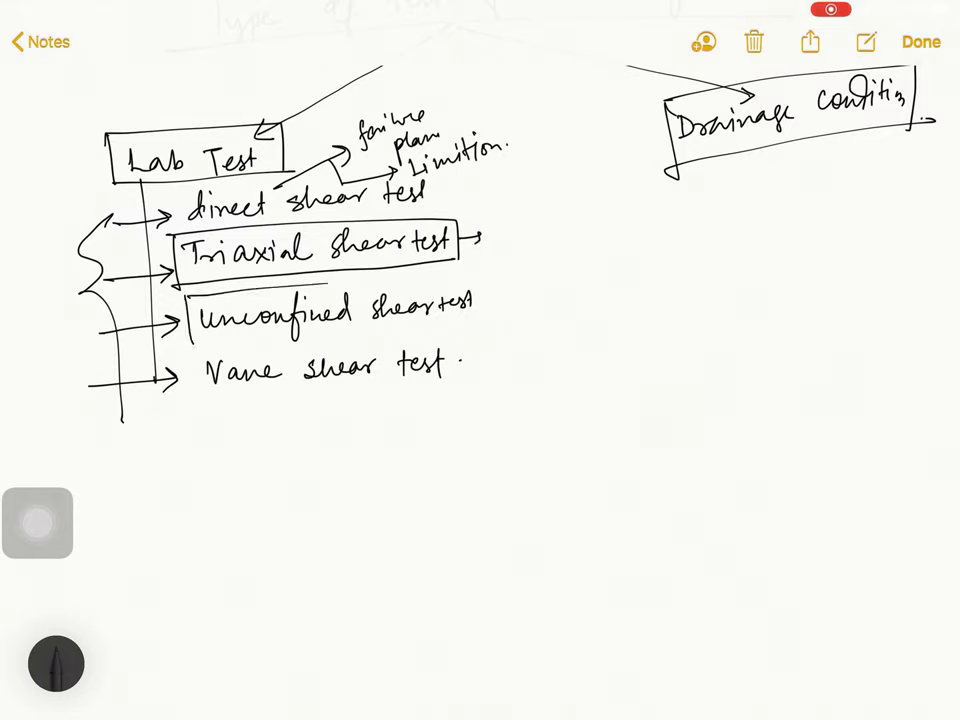
Box Unconfined and Vane shear tests, with a circled 'Field / Lab' note for vane.
drag(185, 290, 480, 330)
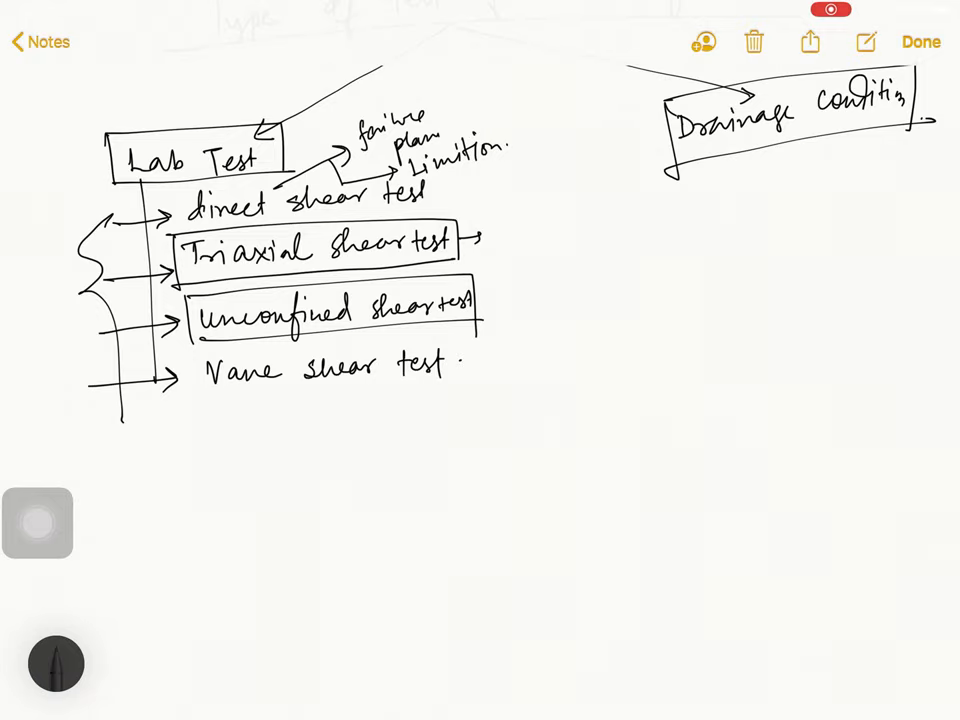
drag(185, 345, 460, 395)
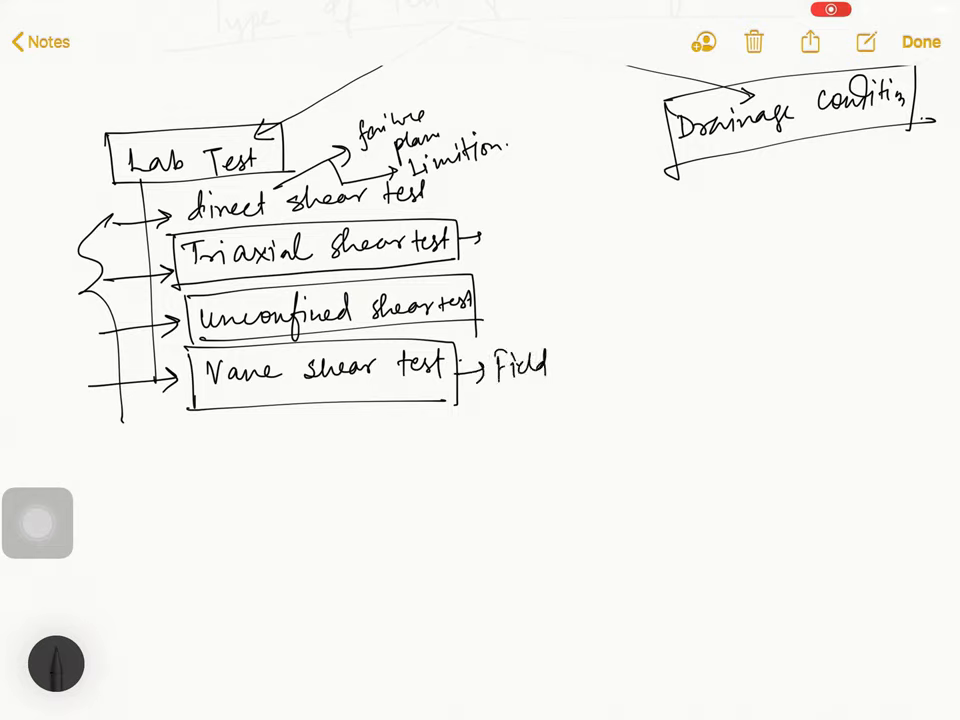
drag(480, 360, 560, 400)
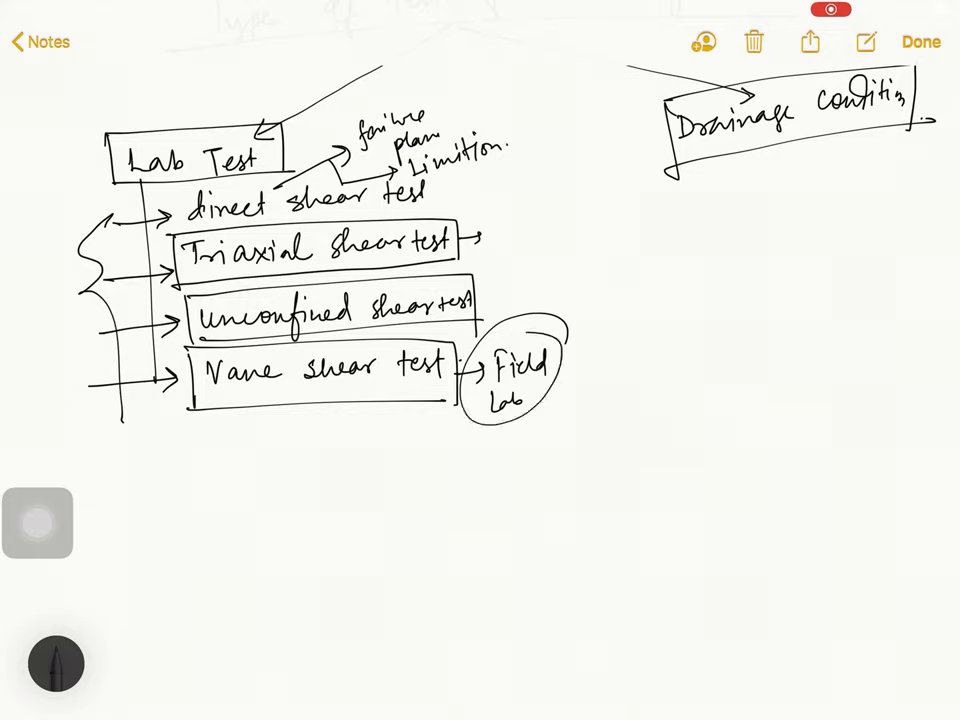
scroll(down, 3)
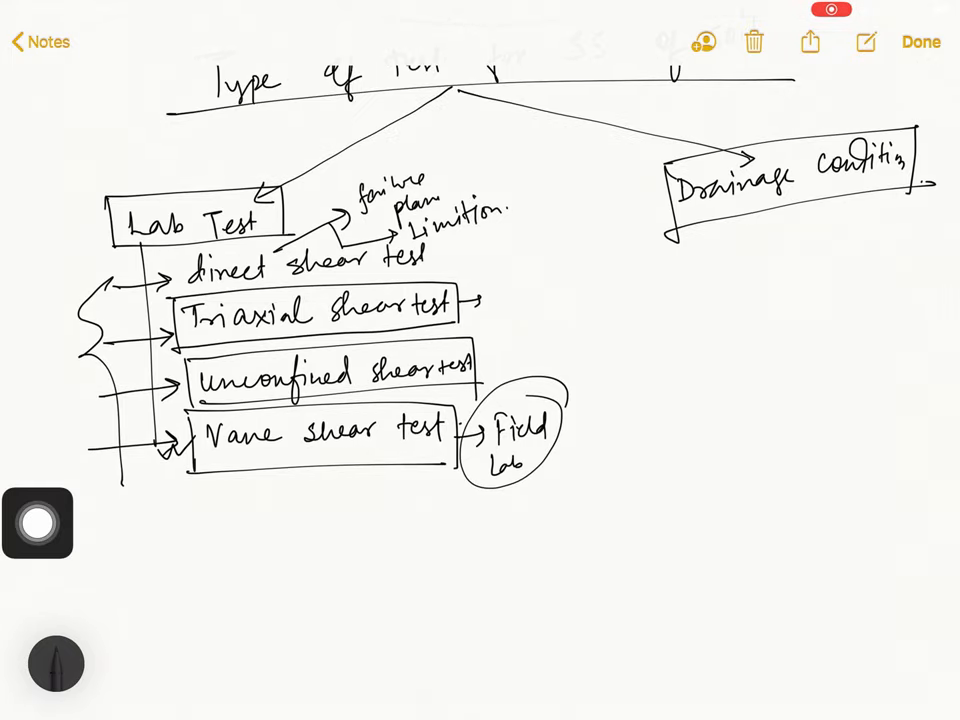
Branch 'Drainage condition' into drained, undrained and consolidated undrained tests, with a circled 7.
drag(690, 225, 690, 395)
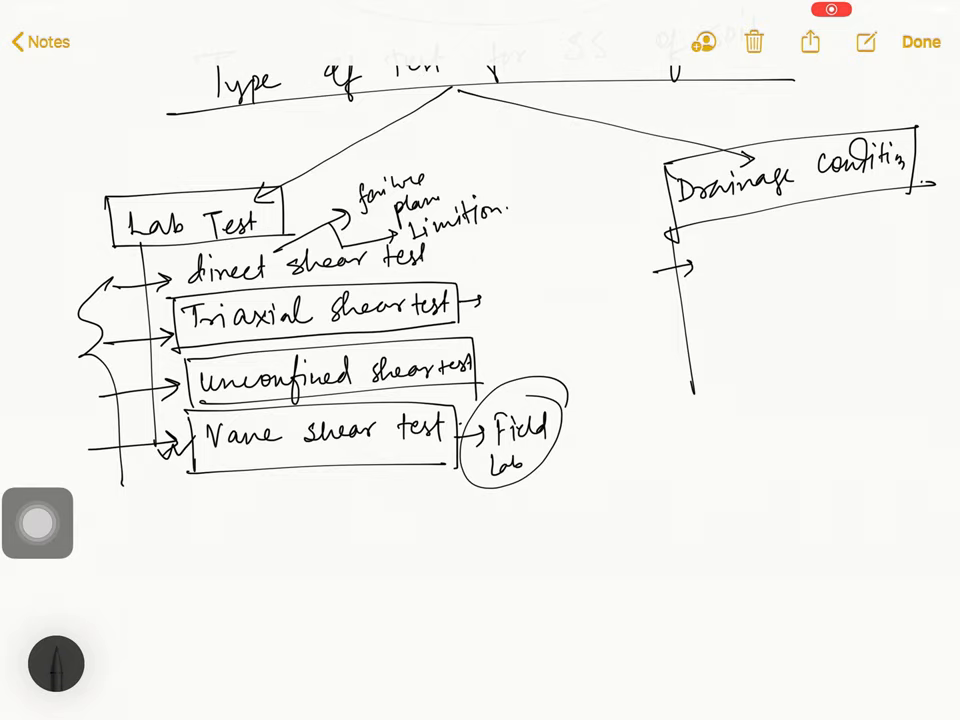
text(dr)
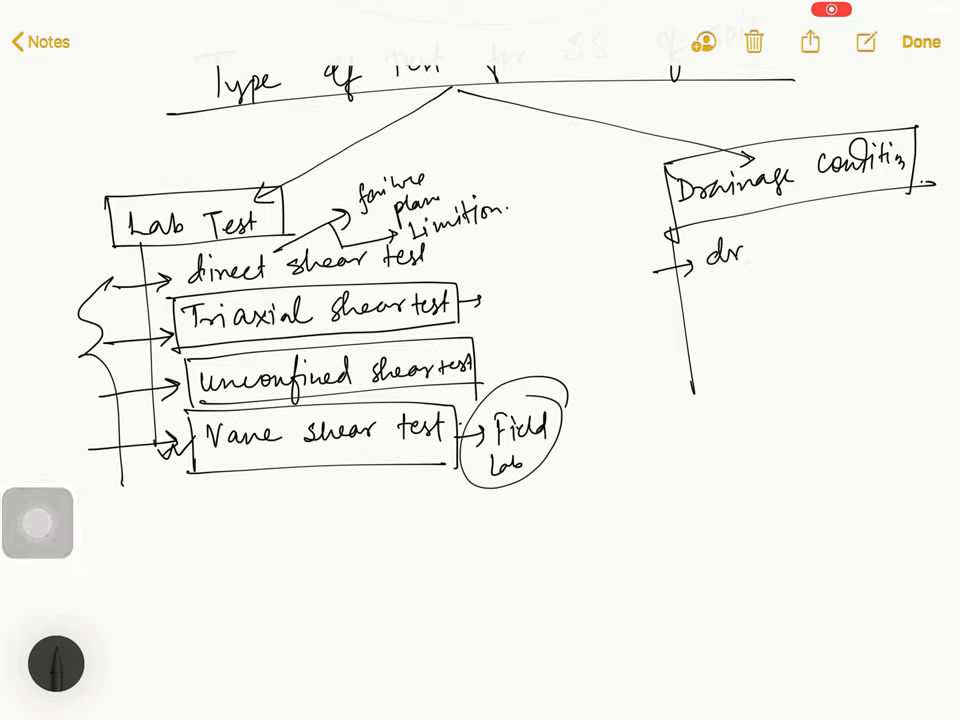
text(ainee)
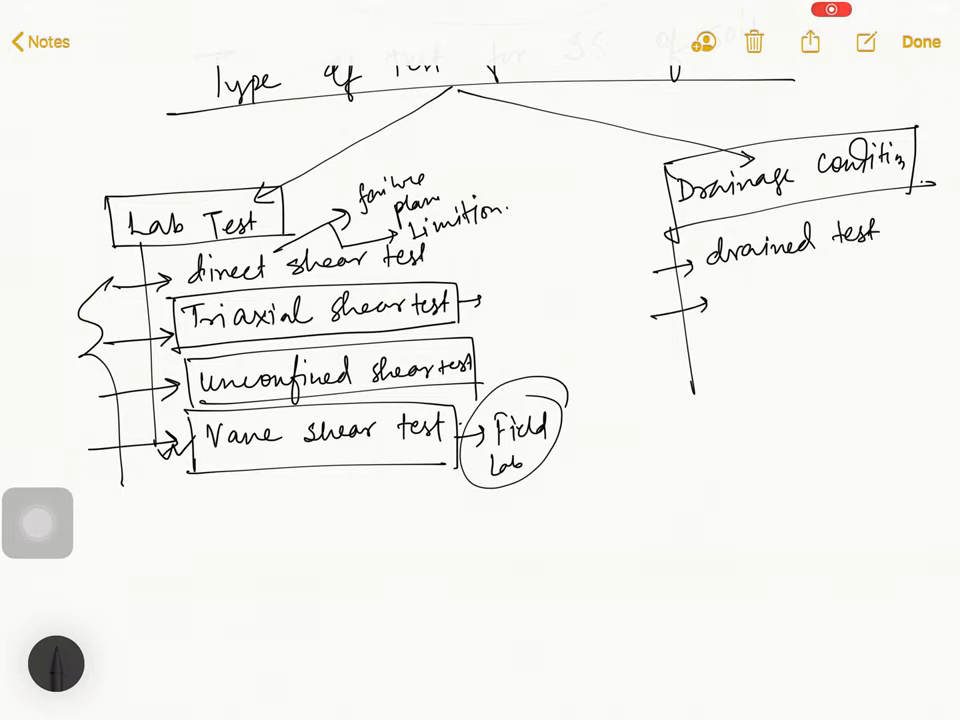
text(undrained)
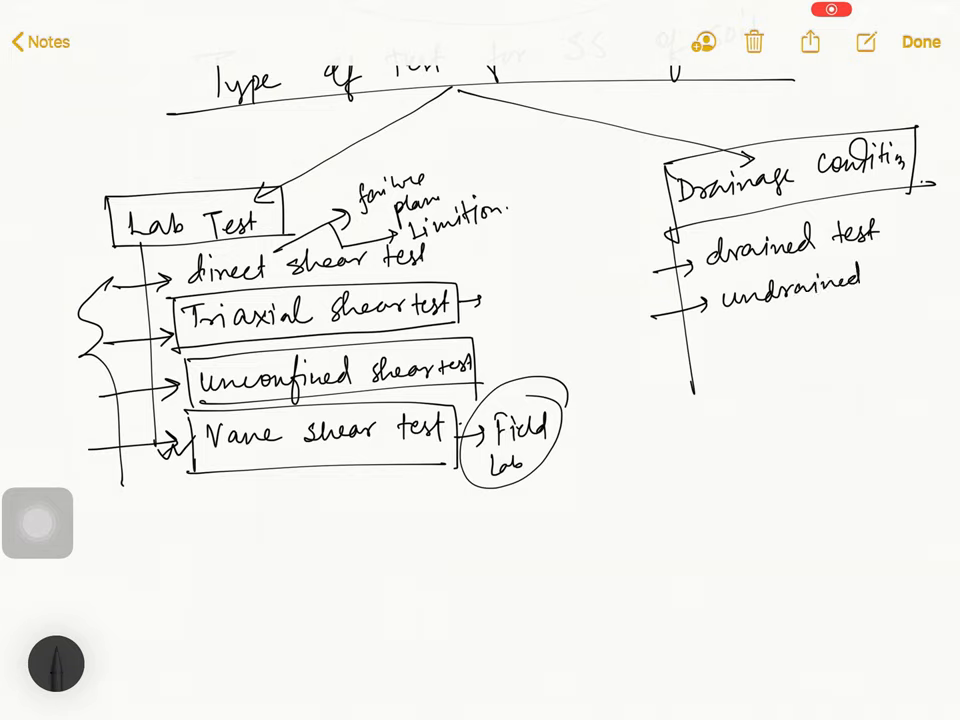
text(test)
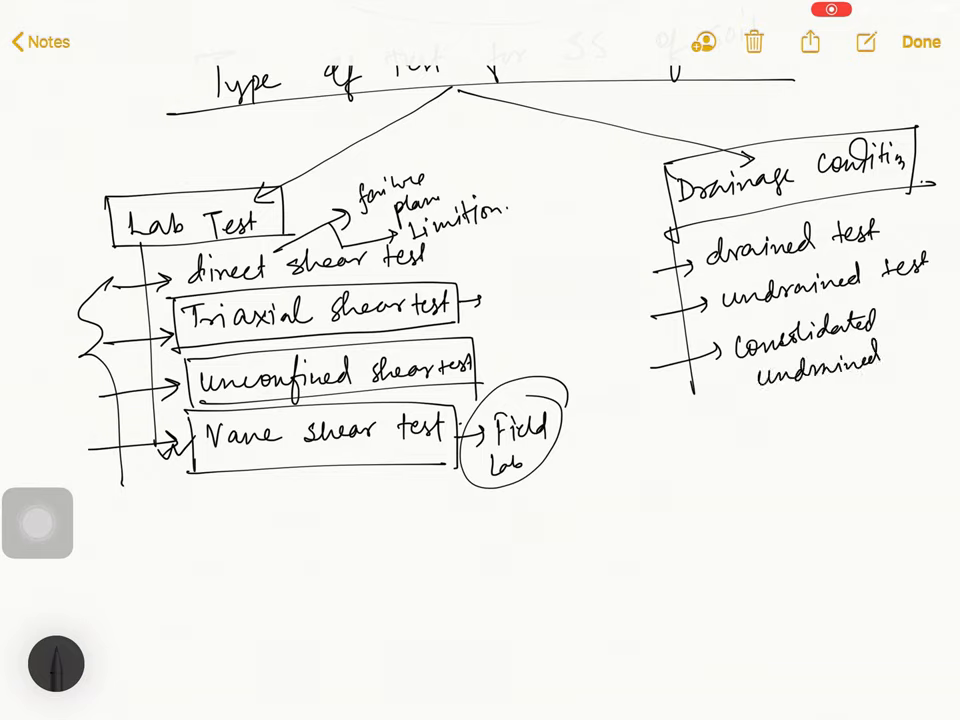
text(Test)
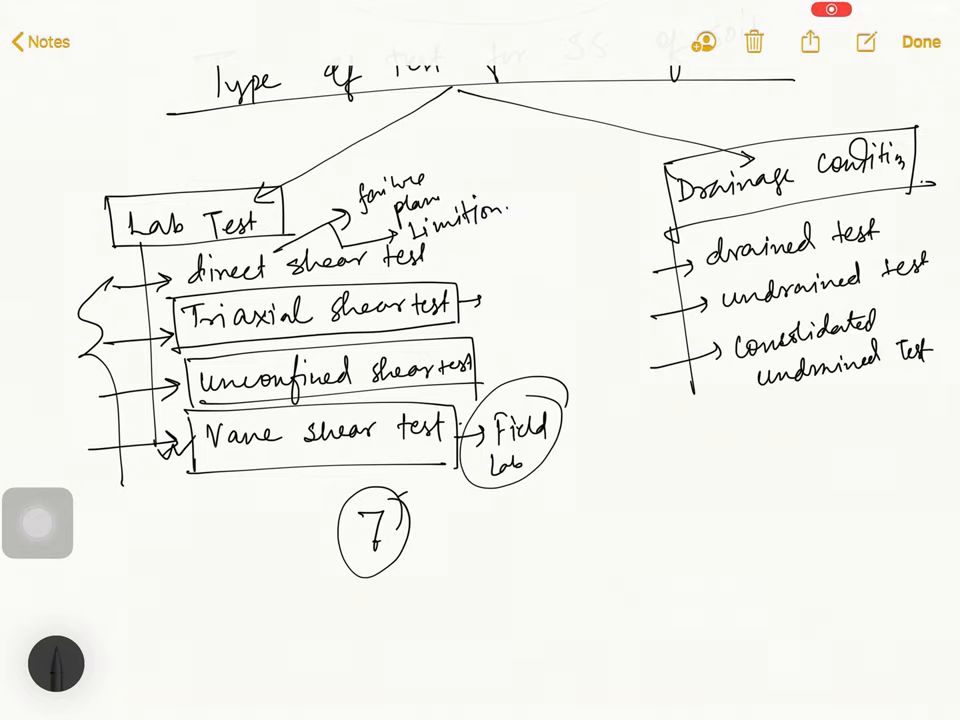
scroll(down, 3)
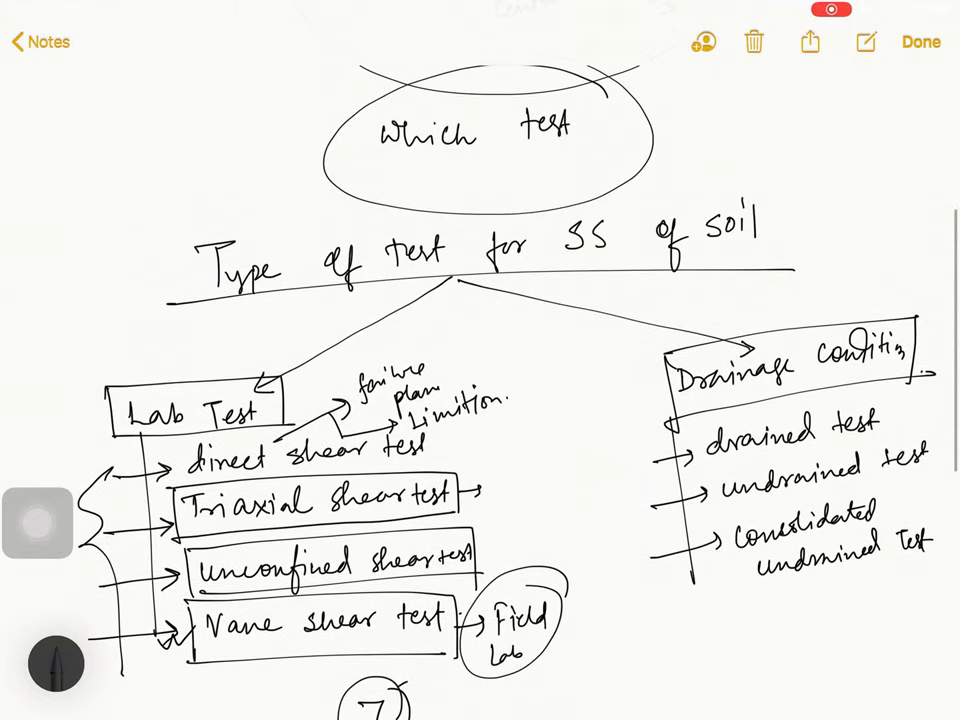